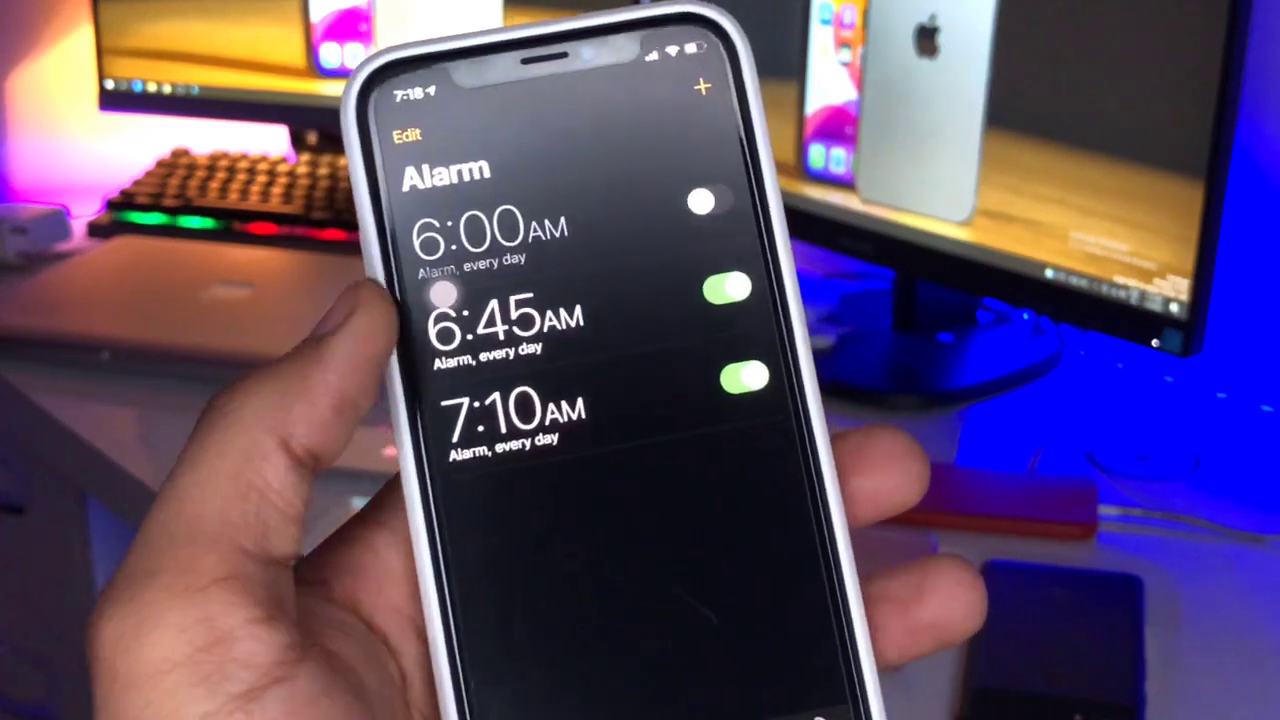
Step: Open the 6:45 AM alarm in Edit Alarm, showing repeat every day and Radar sound
click(406, 132)
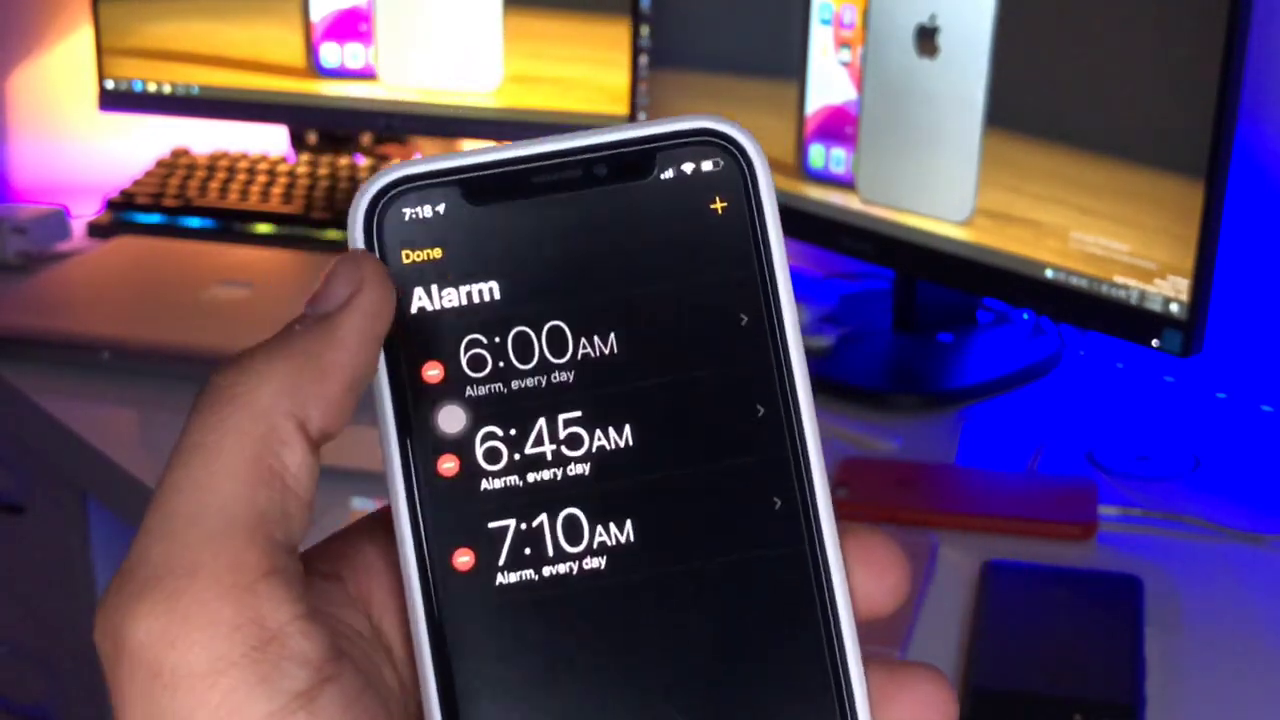
click(552, 444)
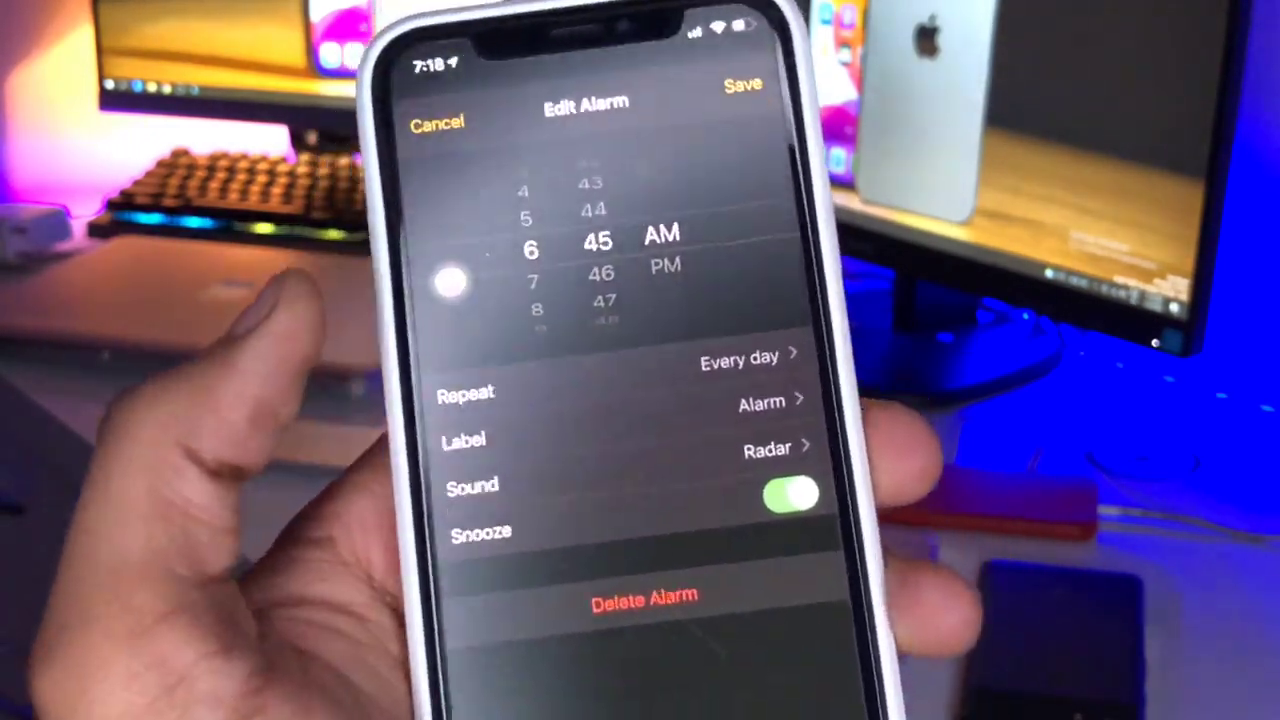